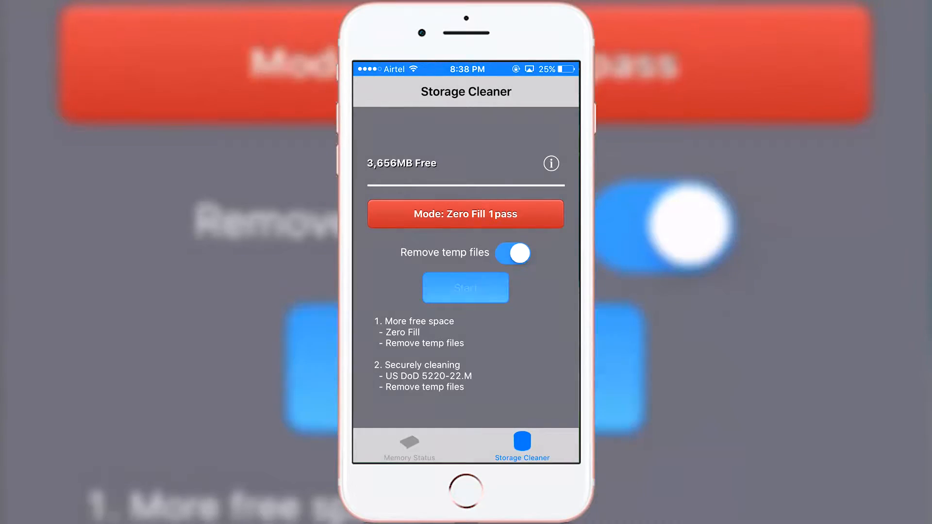
Close Chrome after downloading Cydia Impactor and return to the desktop.
click(465, 287)
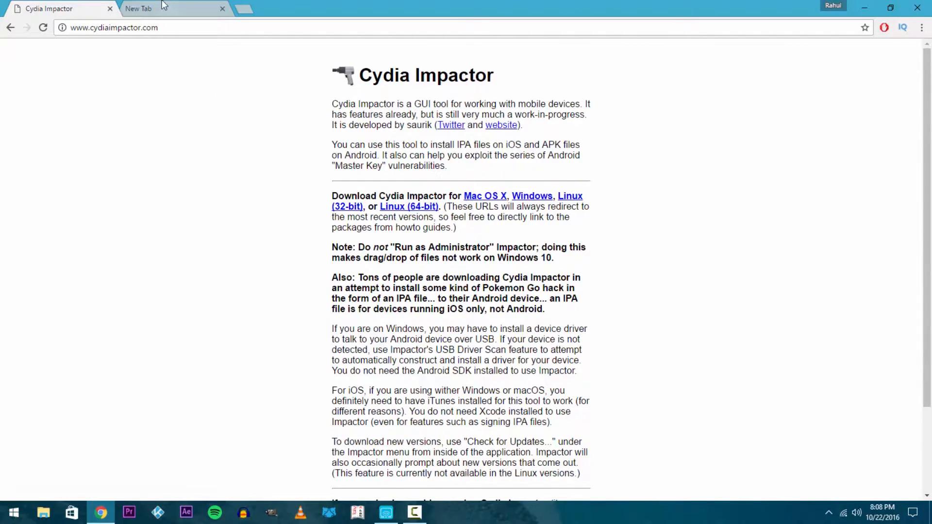
click(173, 9)
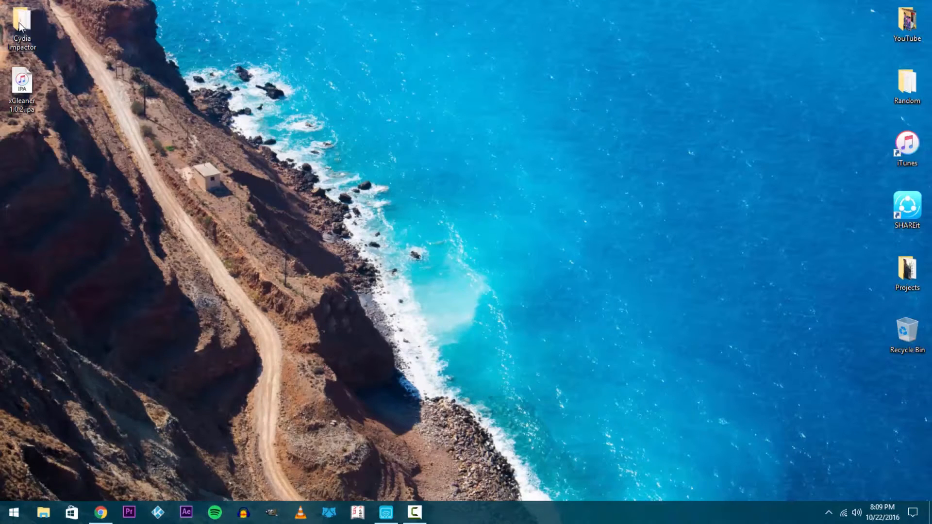
Launch Impactor.exe from the Cydia Impactor desktop folder.
double_click(22, 18)
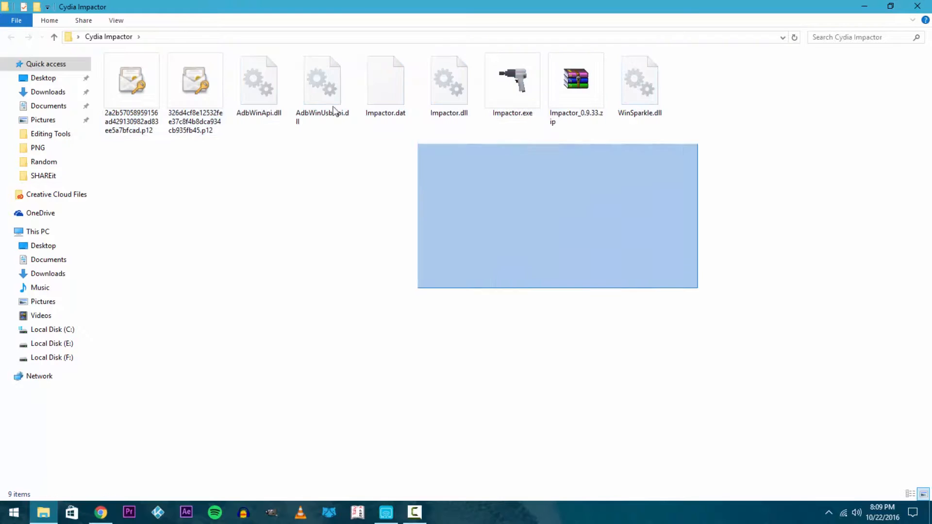
click(512, 81)
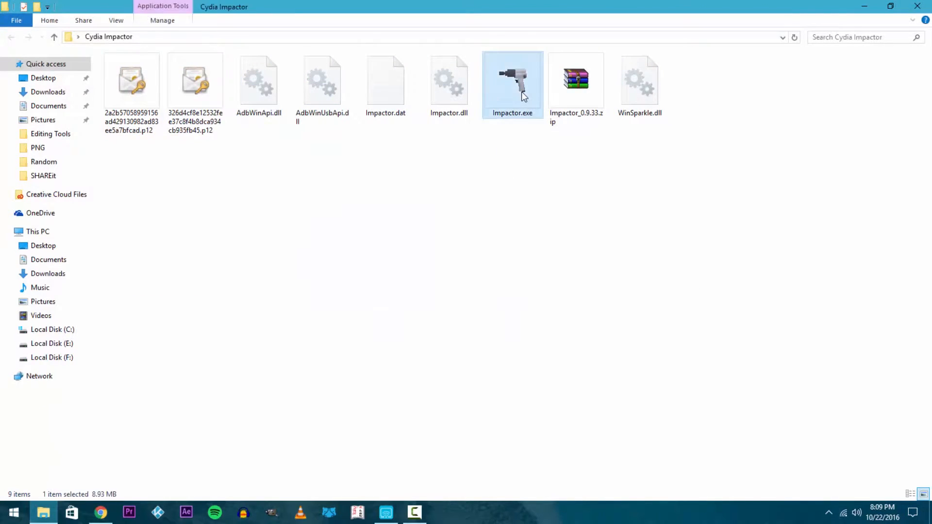
double_click(512, 81)
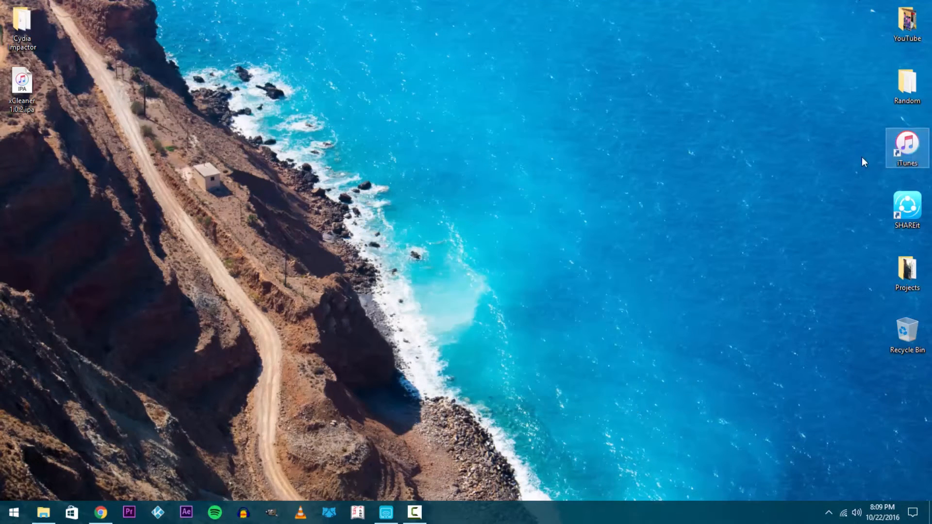
mouse_move(845, 149)
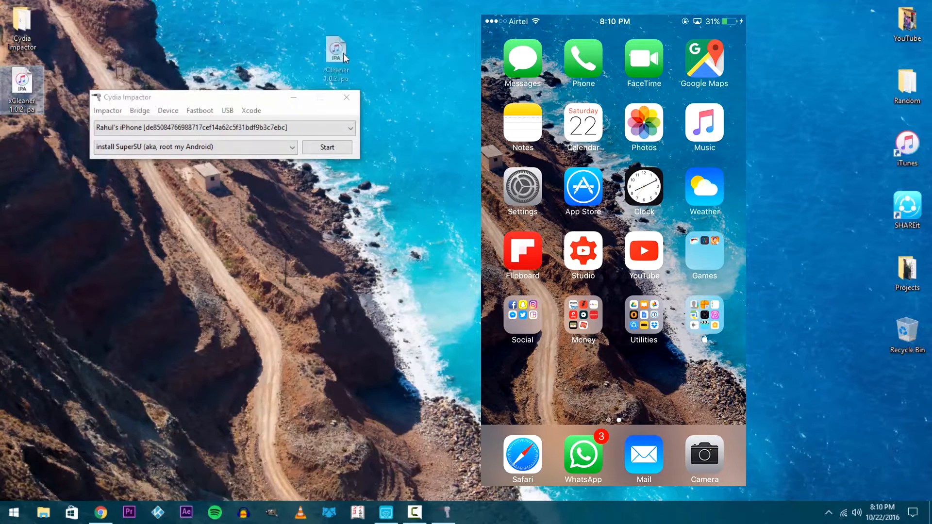
Drop the xCleaner .ipa from the desktop onto Cydia Impactor with the iPhone selected.
drag(336, 51, 422, 151)
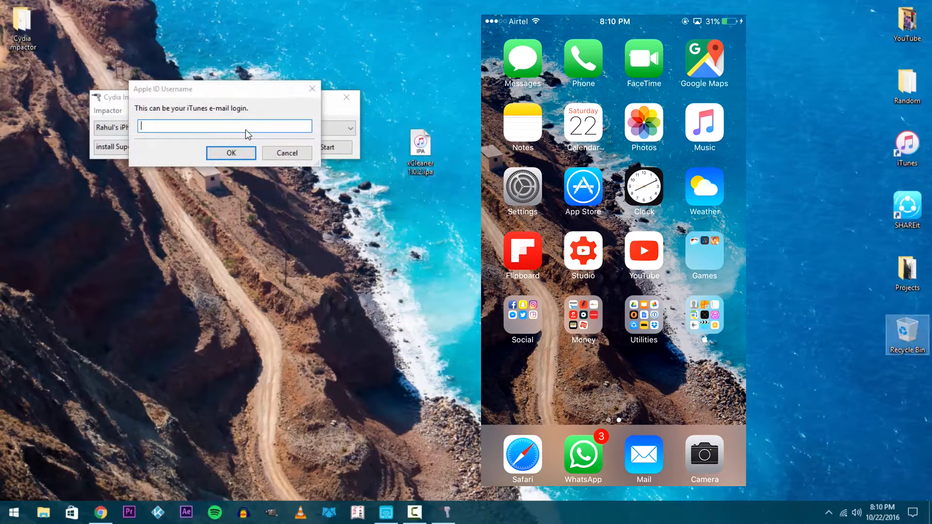
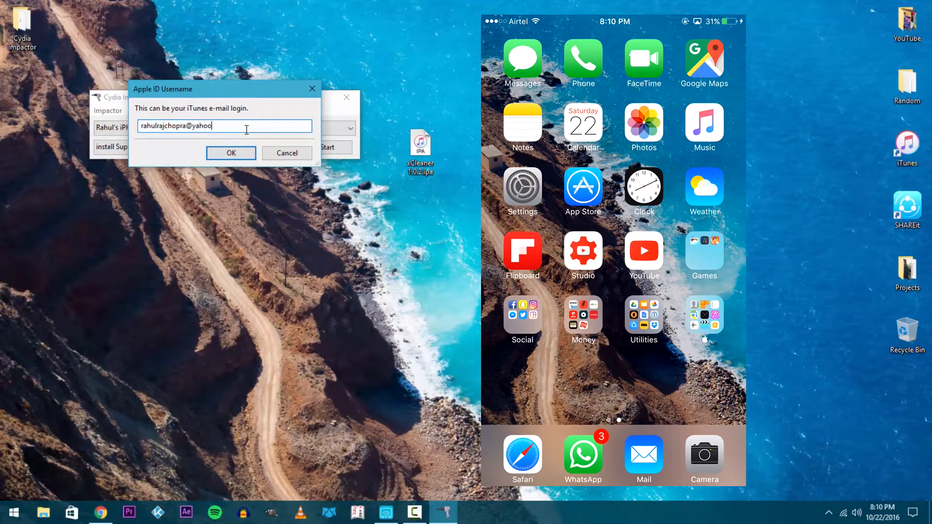
click(231, 152)
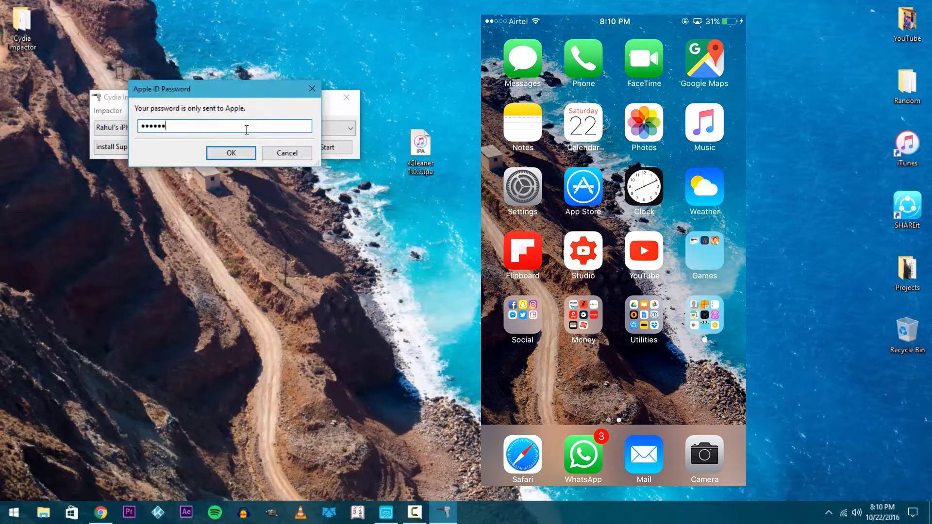
click(231, 152)
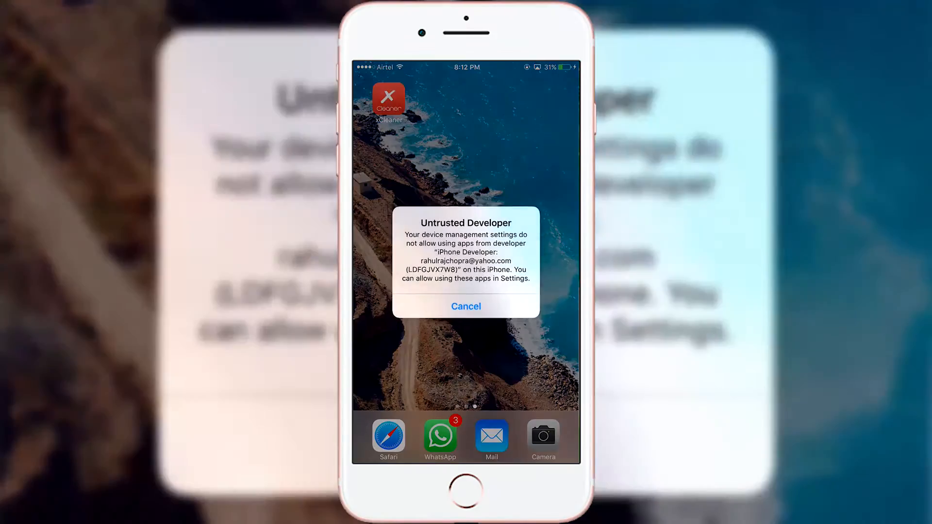
Dismiss the warning and trust xCleaner's developer in Profiles & Device Management.
click(465, 306)
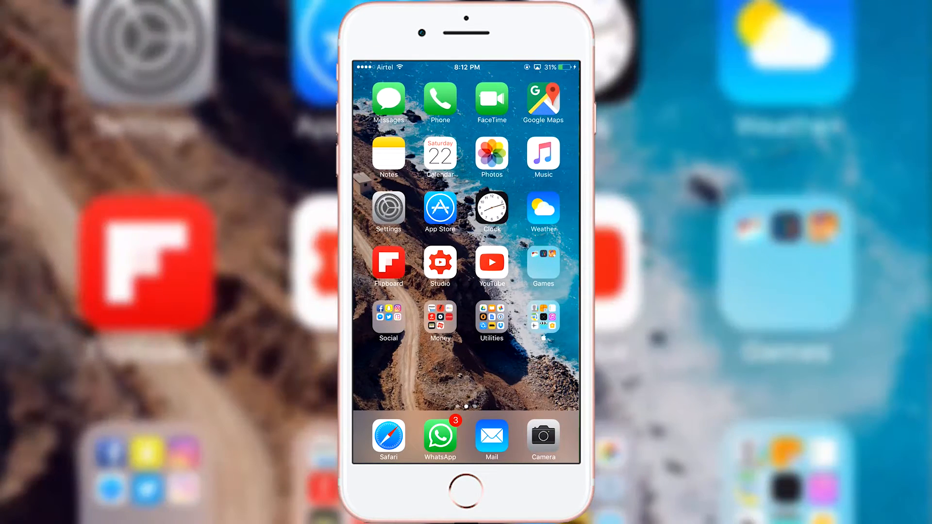
click(387, 213)
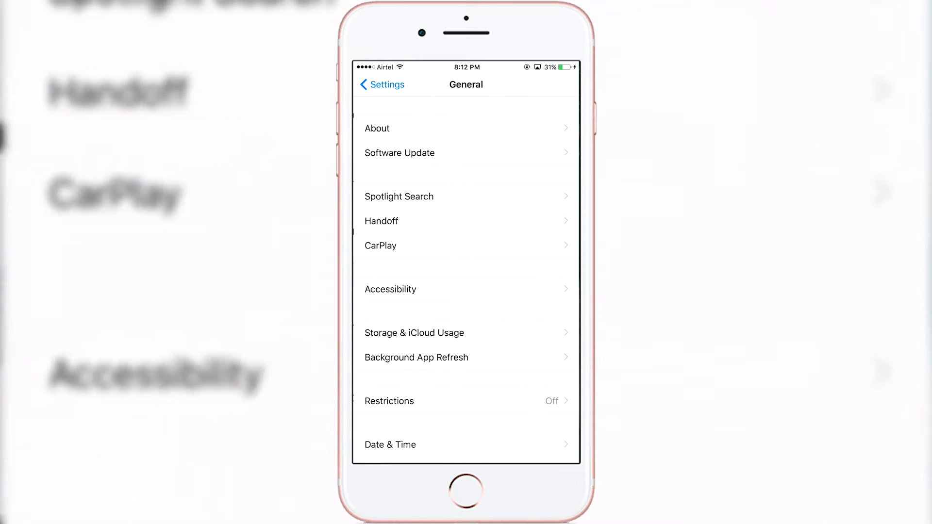
scroll(down, 3)
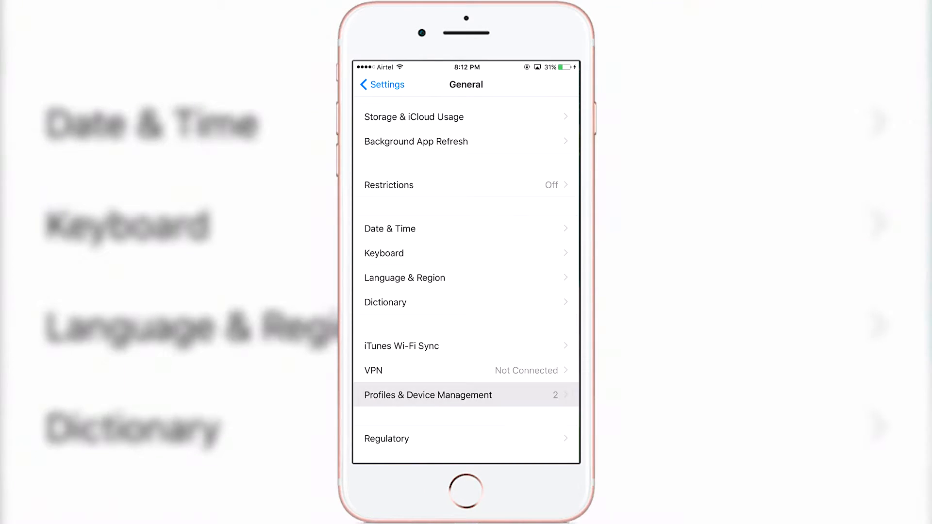
click(427, 396)
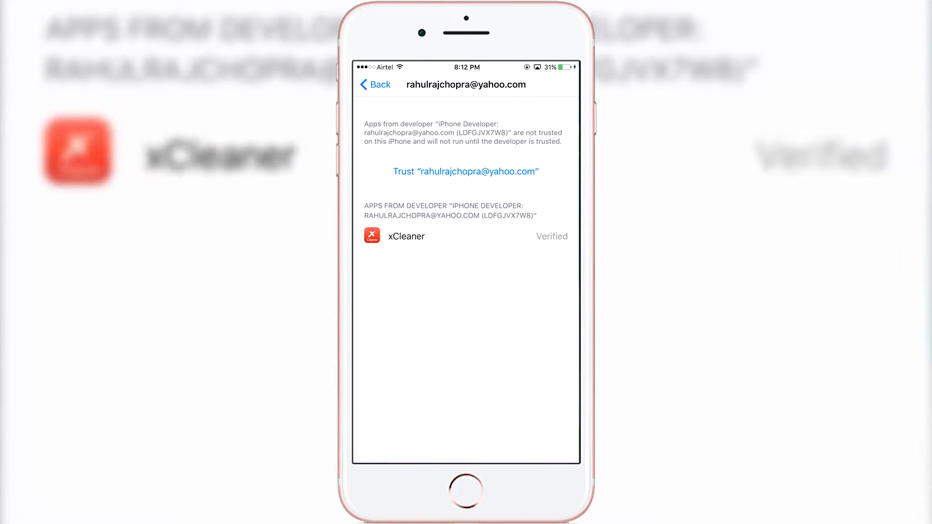
click(466, 171)
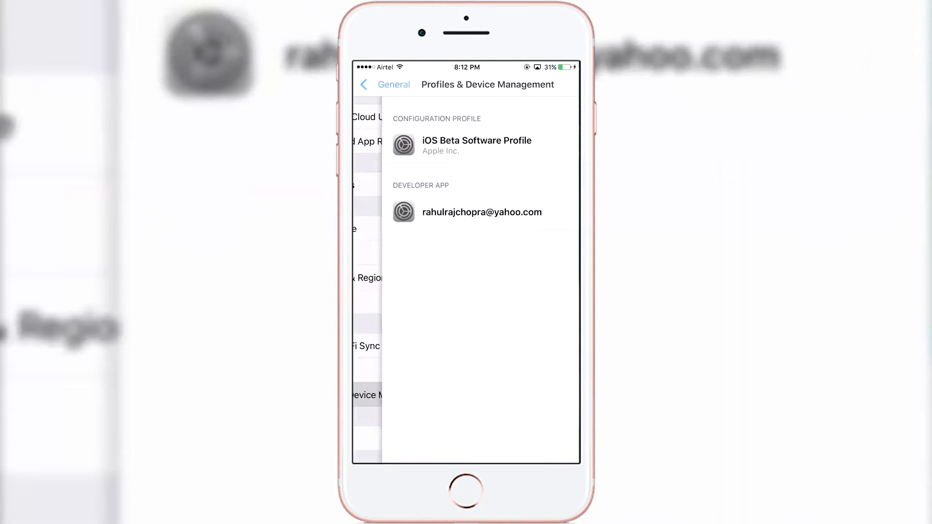
key(home)
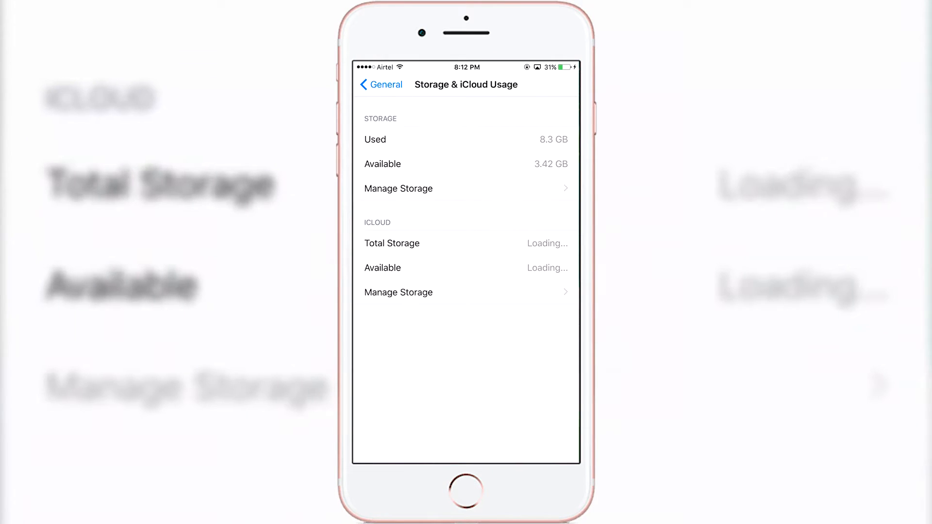
Launch xCleaner from the home screen to its Memory Status screen showing 40MB free.
click(398, 188)
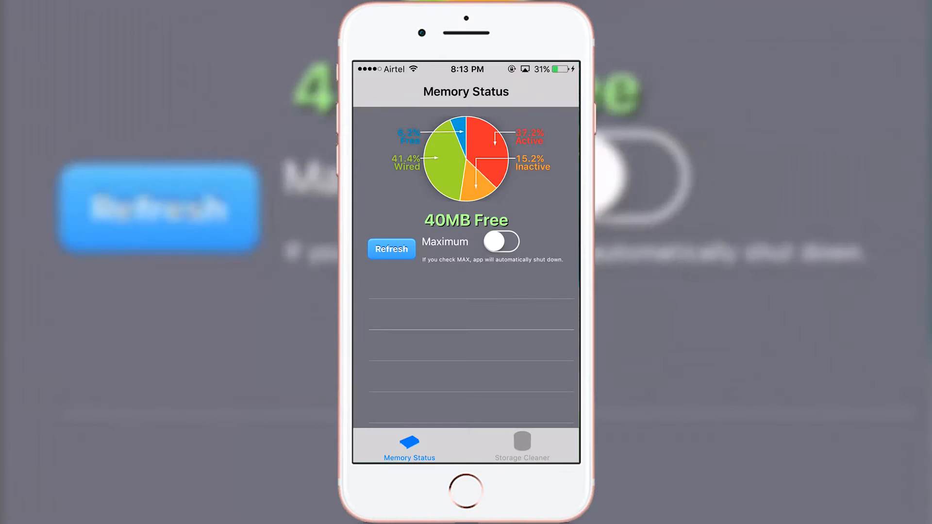
Run Storage Cleaner to delete other apps' cache files, raising free space to 3,655MB.
click(522, 445)
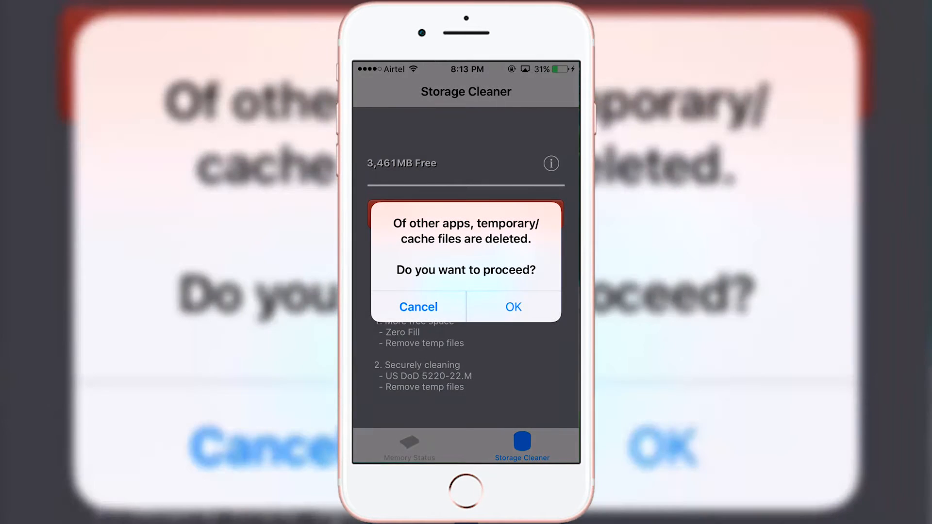
click(512, 307)
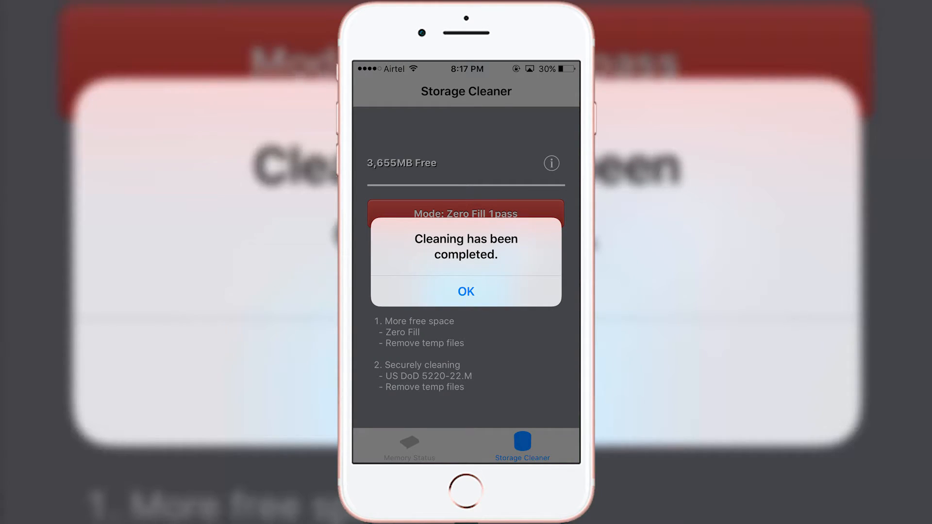
click(466, 291)
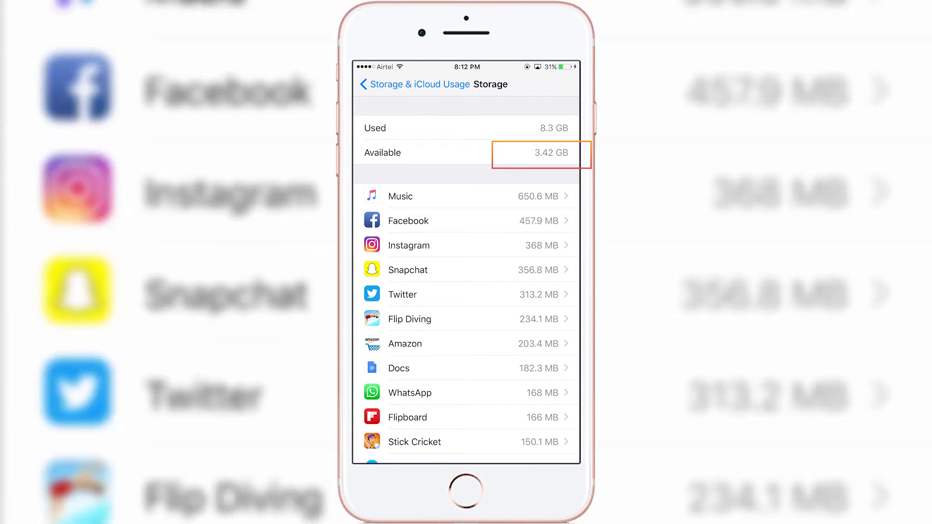